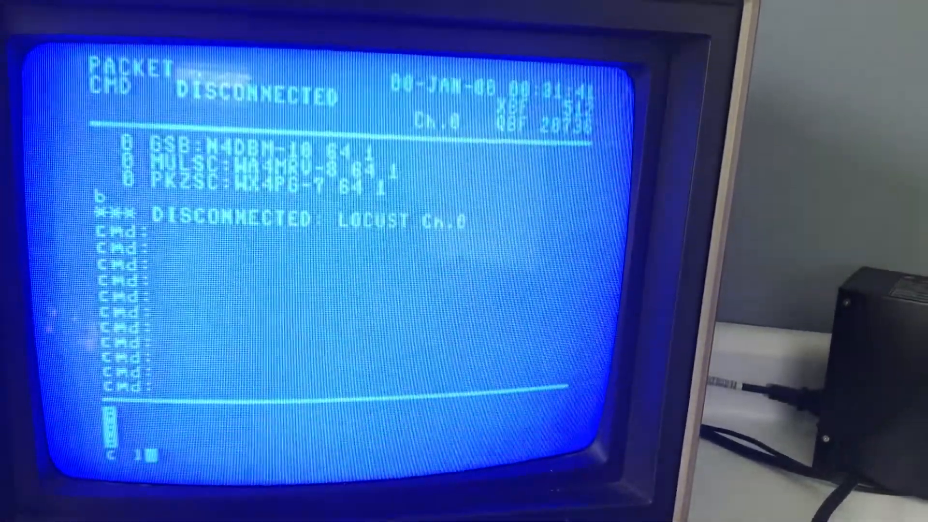
type("locust")
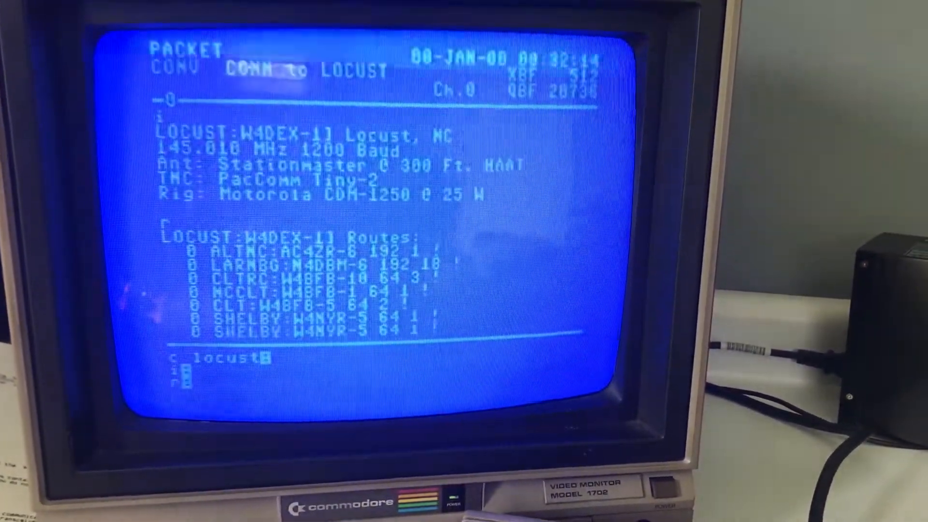
scroll("down", 3)
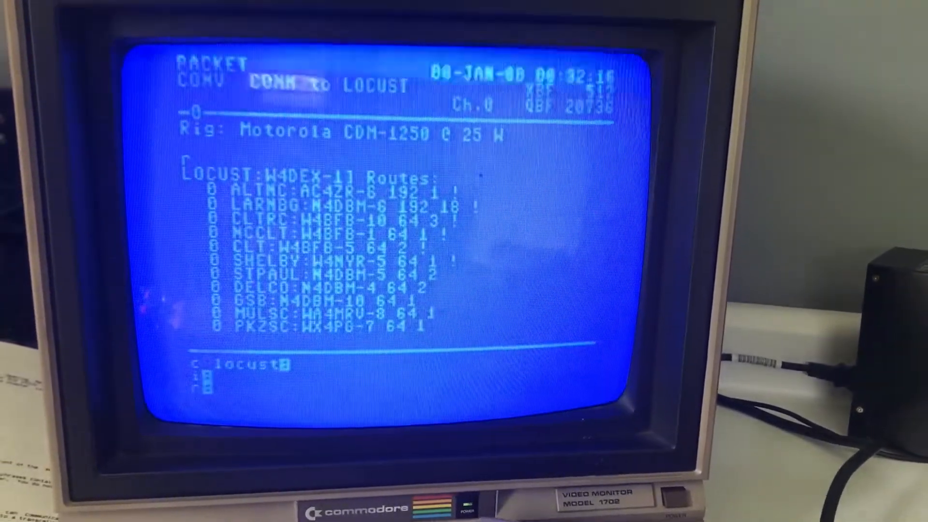